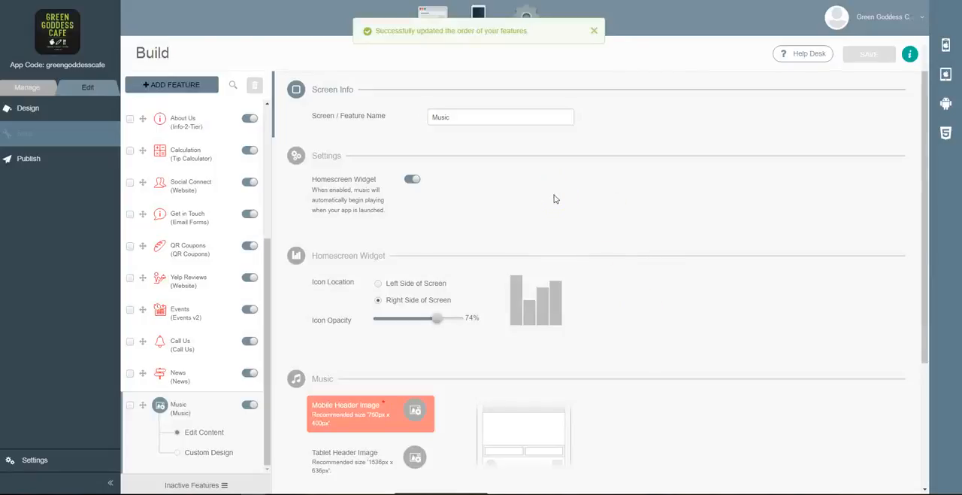
{"action": "mouse_move", "coordinate": [567, 203]}
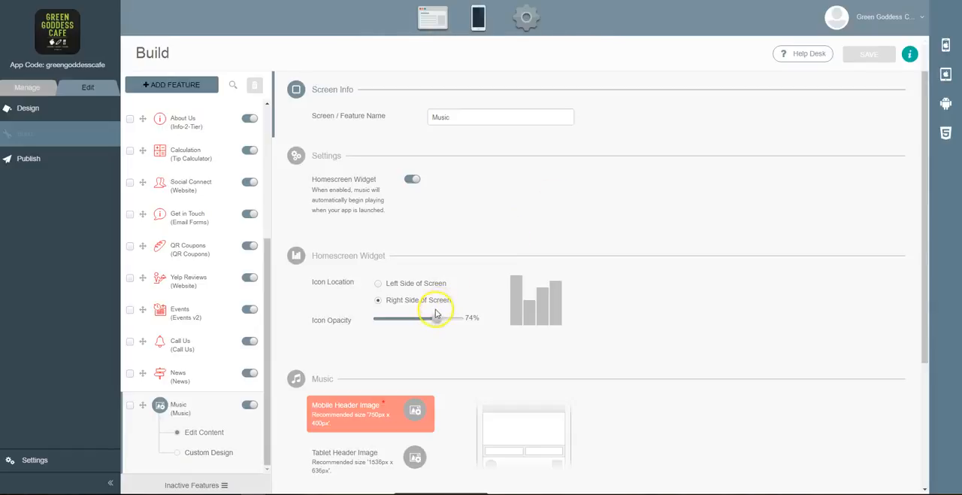
Step: Raise the homescreen widget Icon Opacity slider from 74% to 83%
{"action": "left_click_drag", "start_coordinate": [435, 321], "coordinate": [444, 321]}
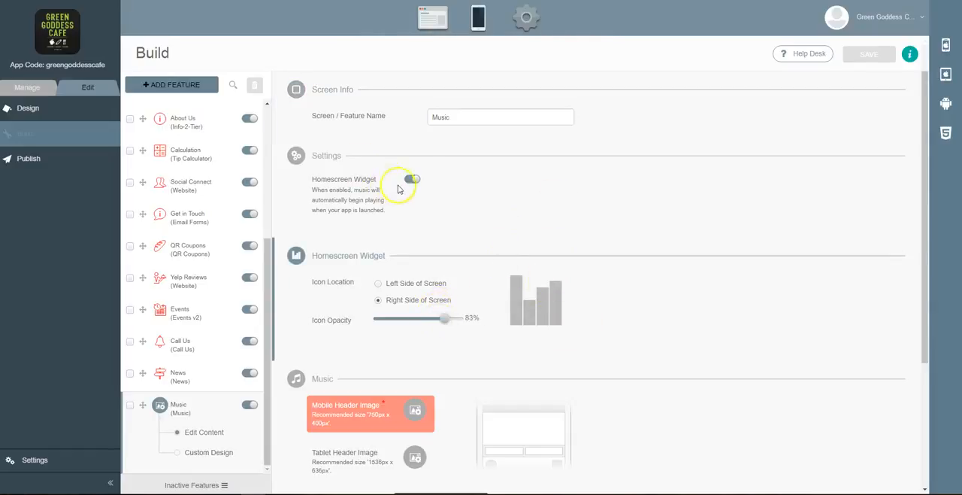
{"action": "left_click", "coordinate": [412, 179]}
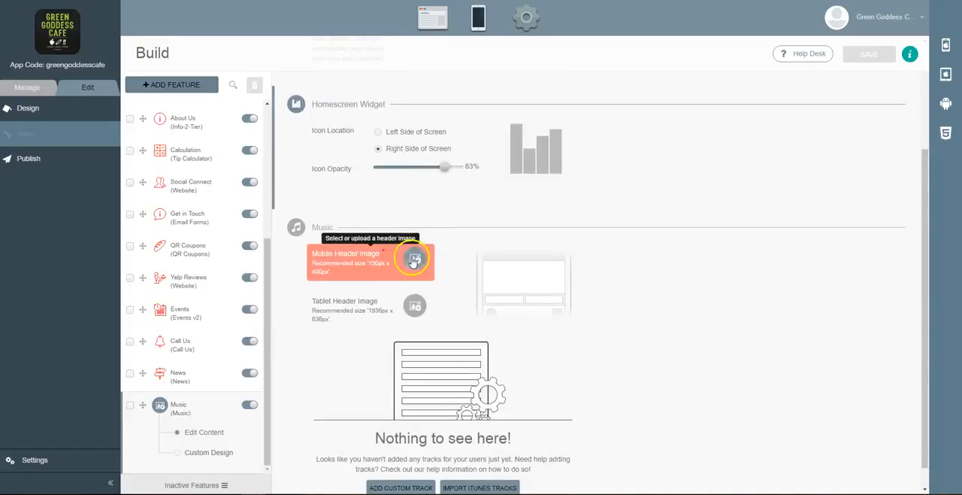
Step: Set a concert photo as the mobile header and another library photo as the tablet header
{"action": "left_click", "coordinate": [415, 258]}
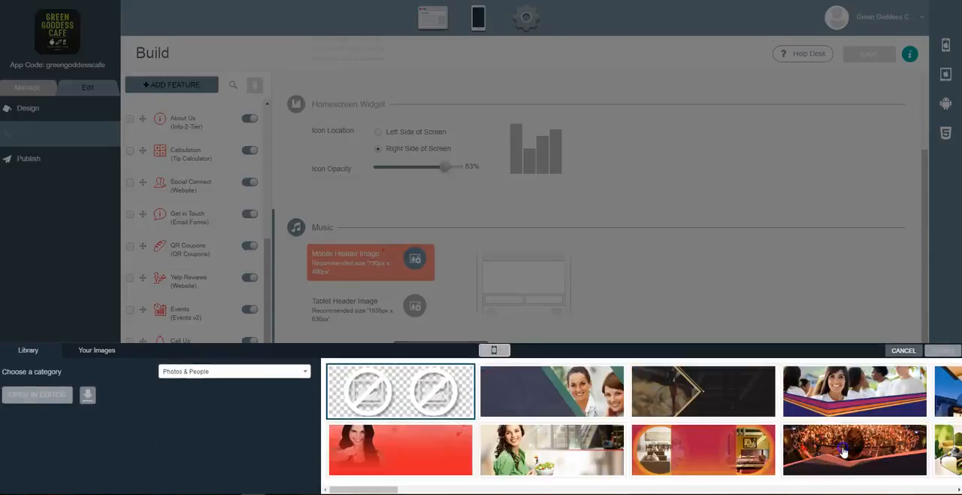
{"action": "left_click", "coordinate": [854, 450]}
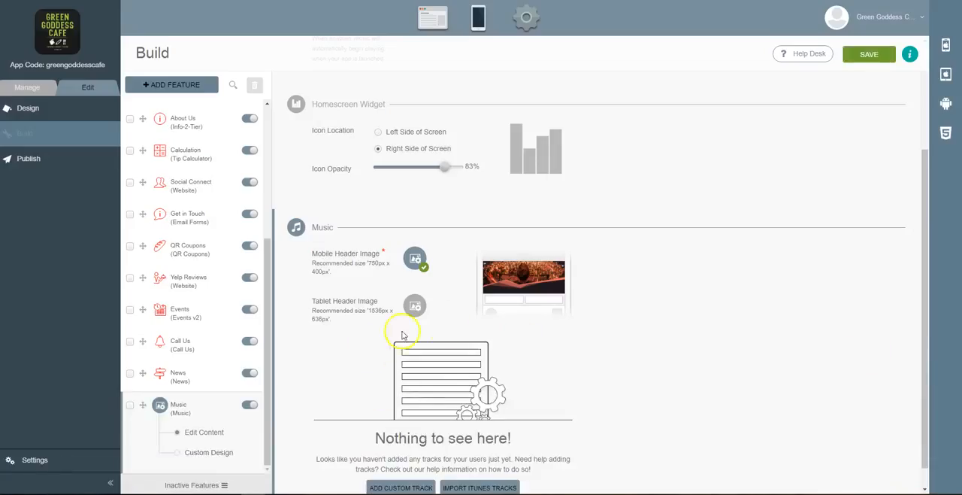
{"action": "left_click", "coordinate": [415, 305]}
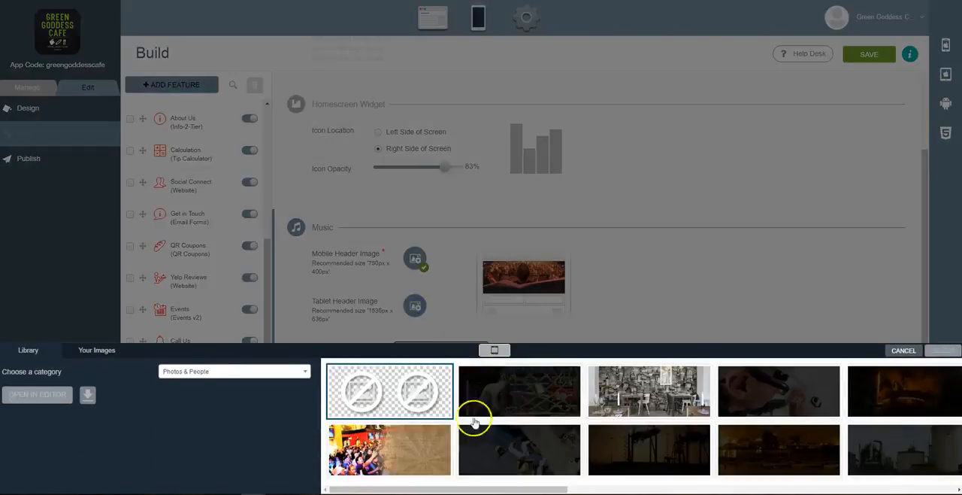
{"action": "scroll", "scroll_direction": "right", "scroll_amount": 3}
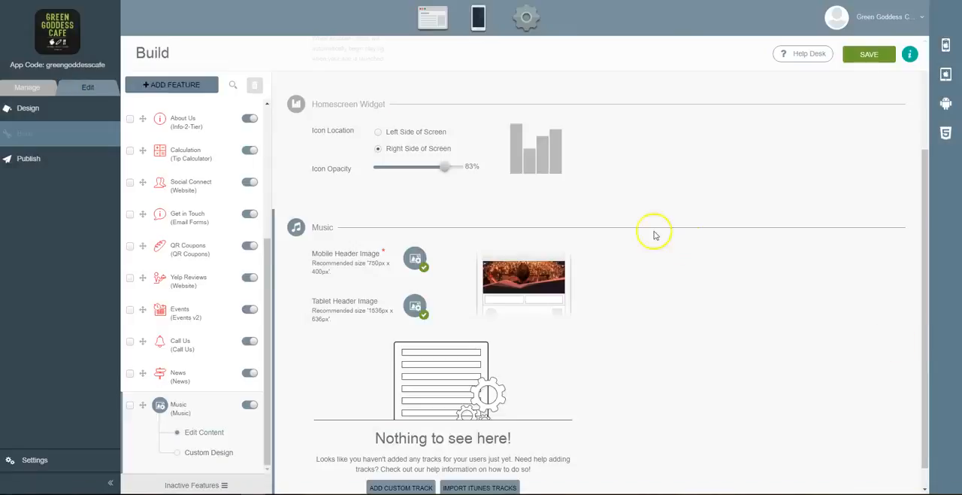
{"action": "scroll", "scroll_direction": "down", "scroll_amount": 3}
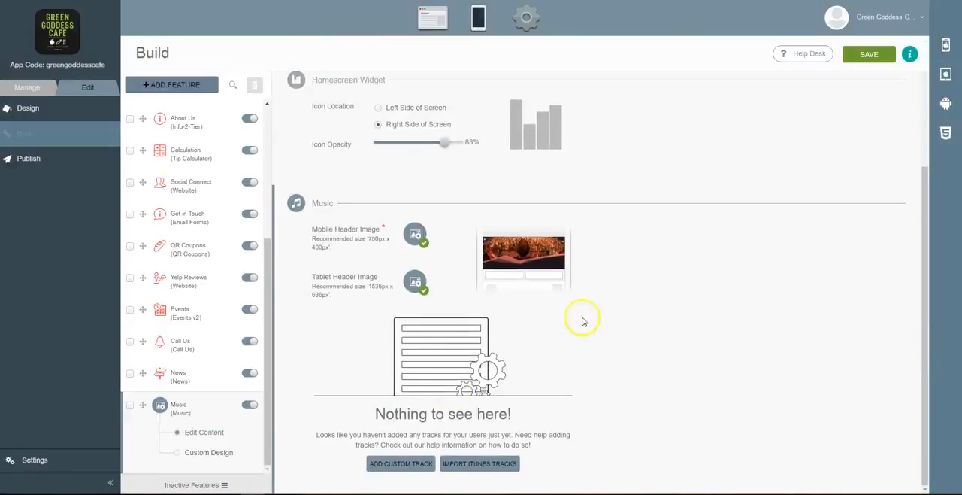
{"action": "left_click", "coordinate": [401, 463]}
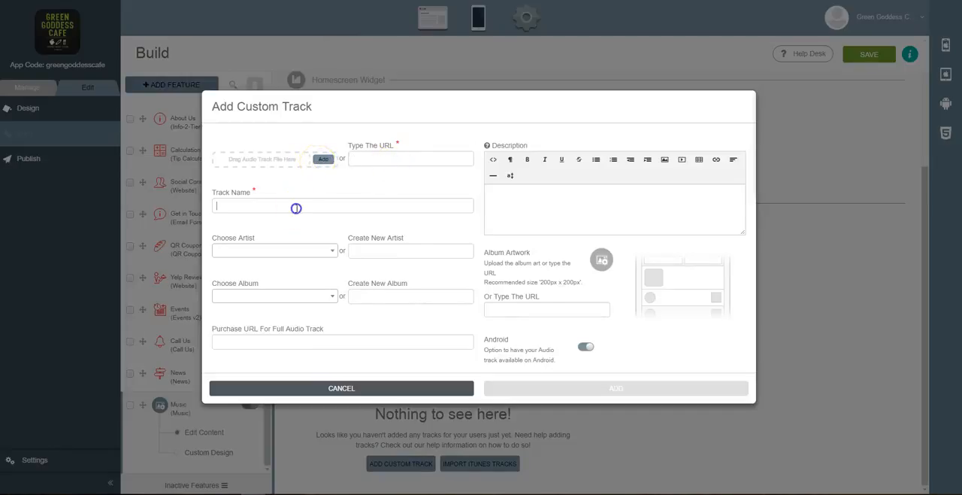
{"action": "mouse_move", "coordinate": [382, 250]}
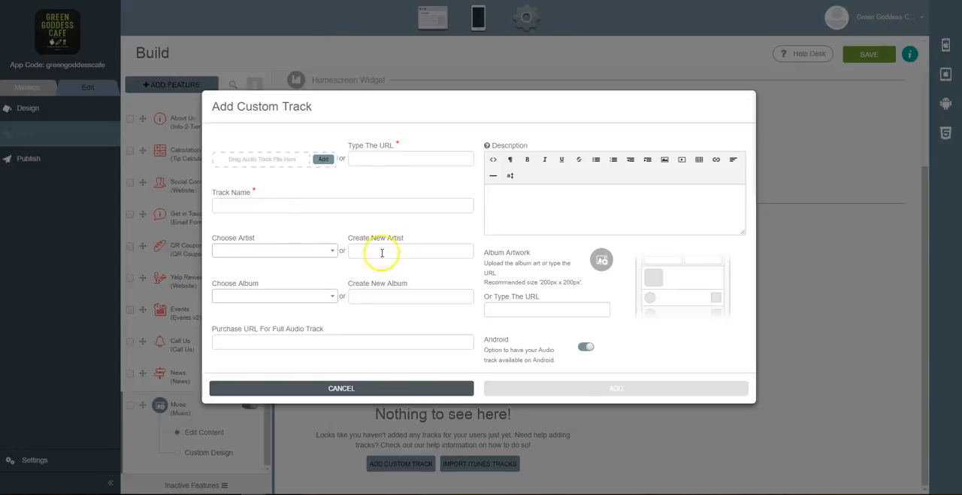
{"action": "mouse_move", "coordinate": [379, 295]}
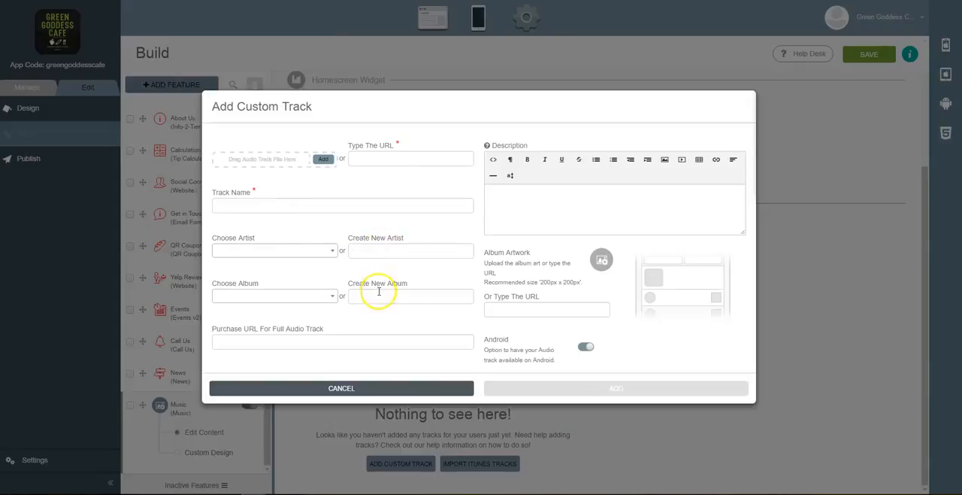
{"action": "mouse_move", "coordinate": [355, 338]}
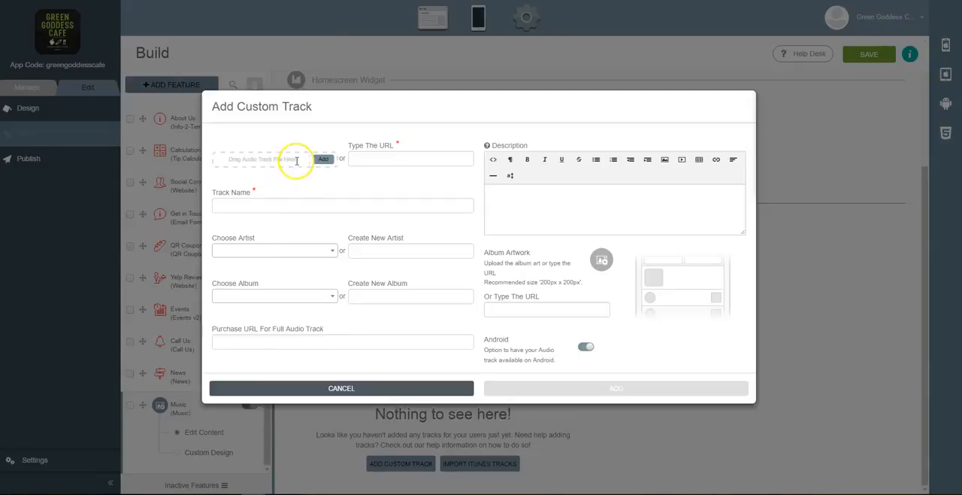
{"action": "mouse_move", "coordinate": [293, 336]}
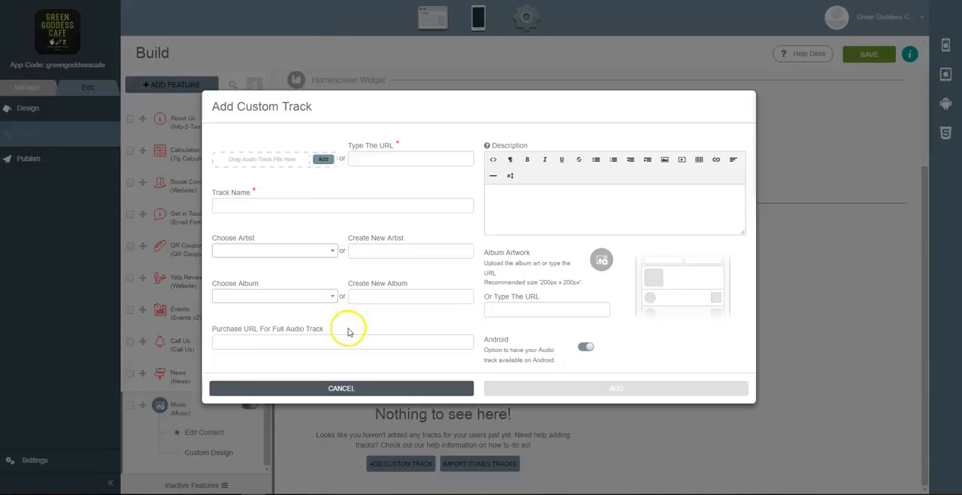
{"action": "mouse_move", "coordinate": [443, 277]}
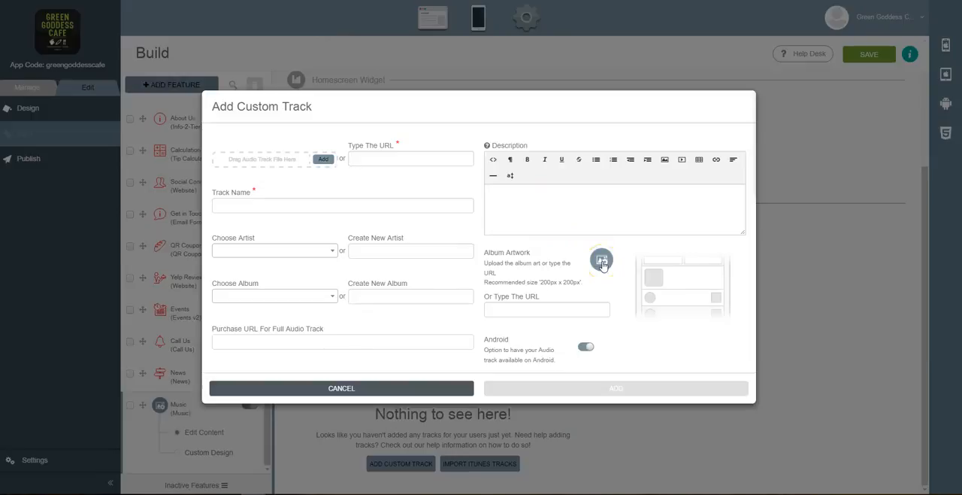
{"action": "mouse_move", "coordinate": [442, 301]}
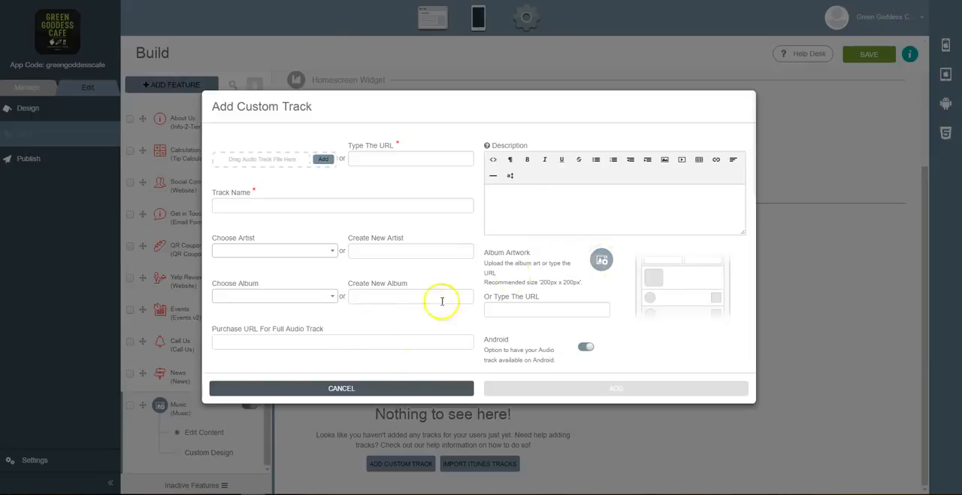
{"action": "left_click", "coordinate": [586, 347]}
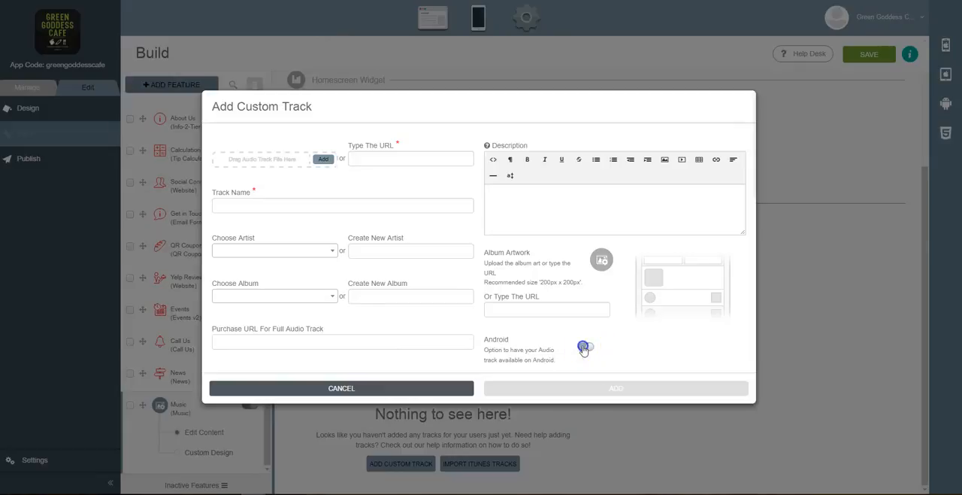
{"action": "left_click", "coordinate": [585, 346]}
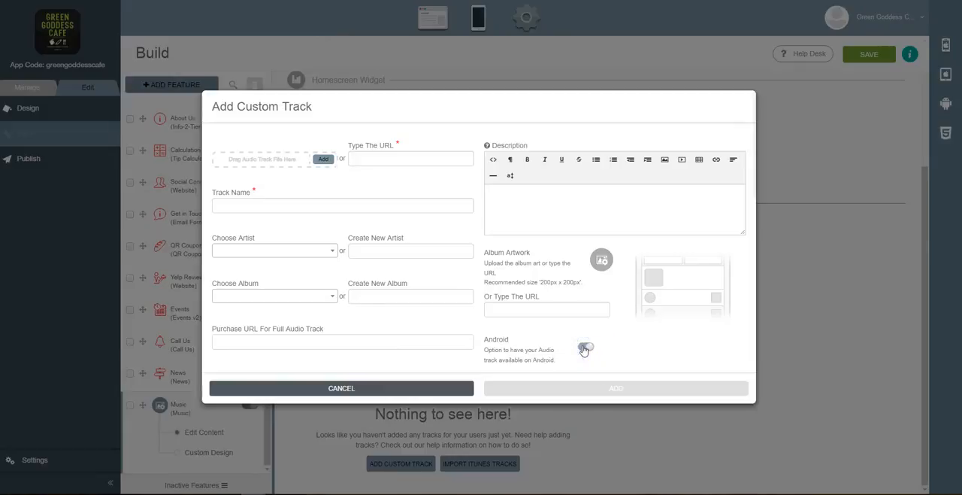
{"action": "left_click", "coordinate": [584, 347]}
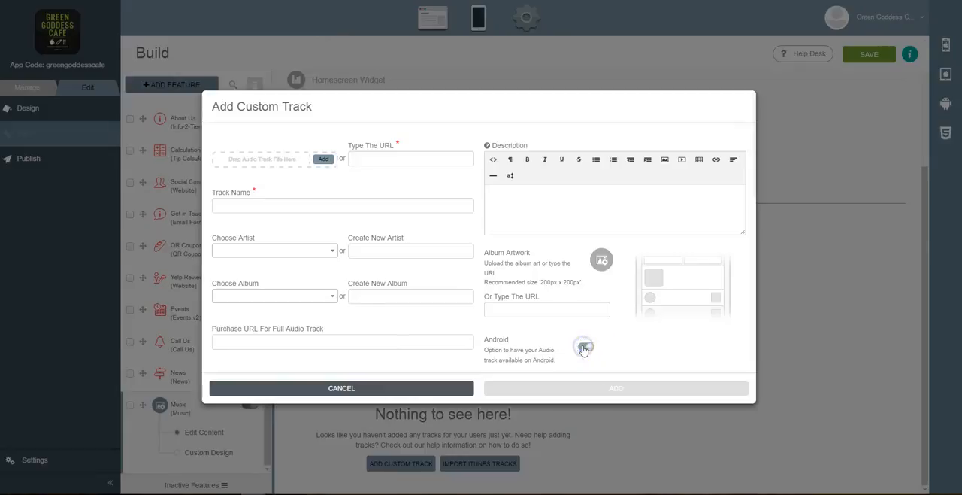
{"action": "left_click", "coordinate": [341, 388]}
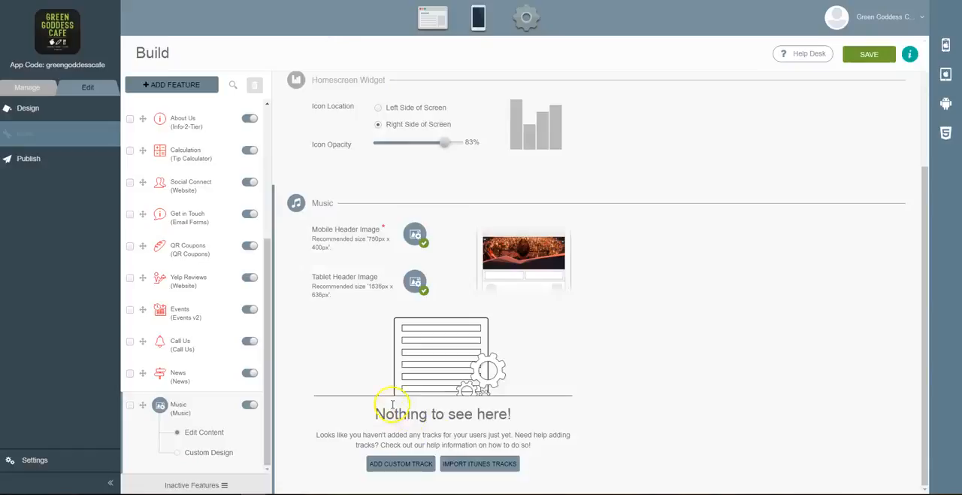
Step: Run an iTunes keyword search for 'italian music', correcting the misspelled keyword
{"action": "left_click", "coordinate": [479, 463]}
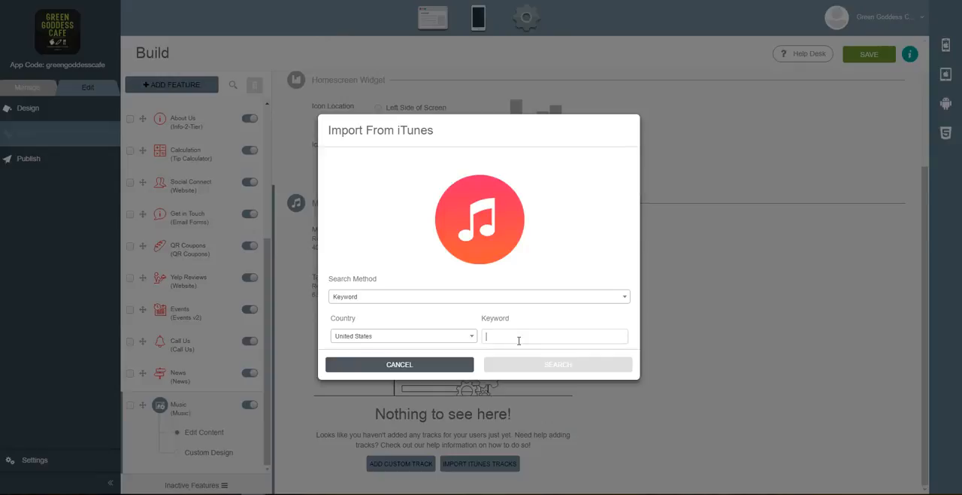
{"action": "type", "text": "cou"}
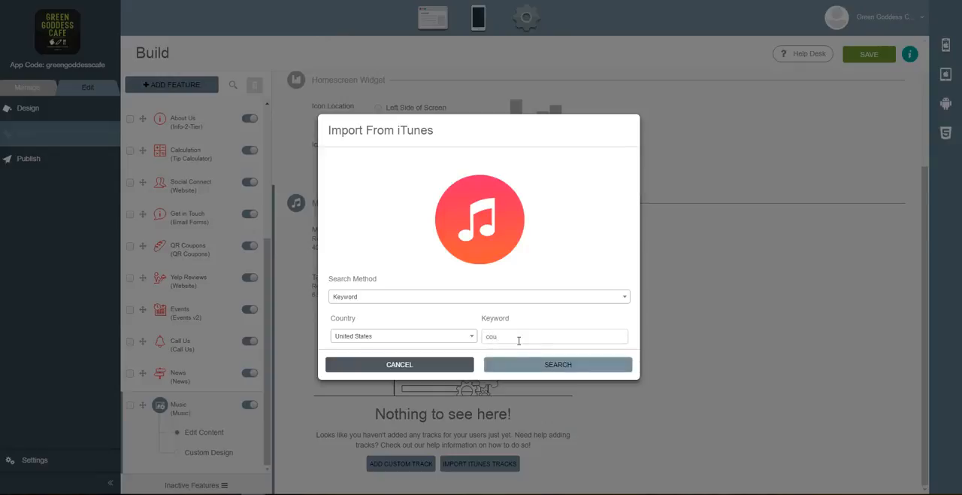
{"action": "type", "text": "itla"}
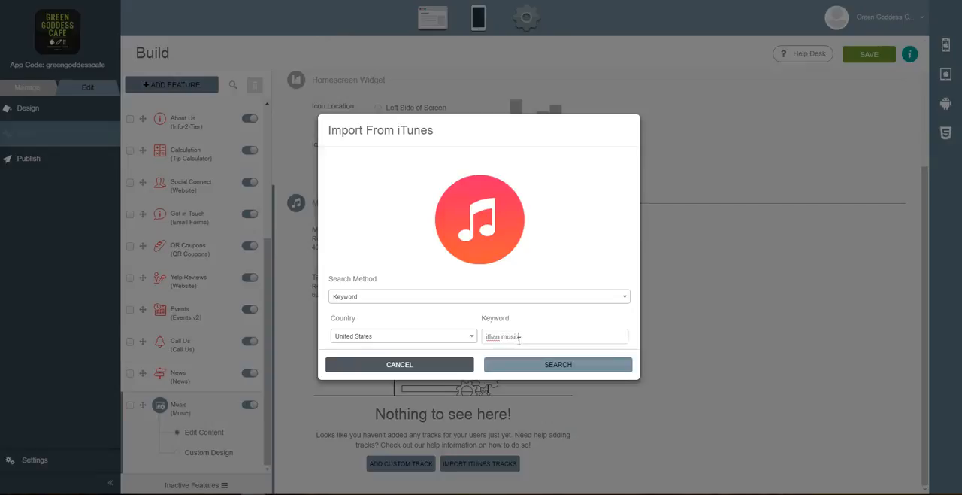
{"action": "right_click", "coordinate": [518, 336]}
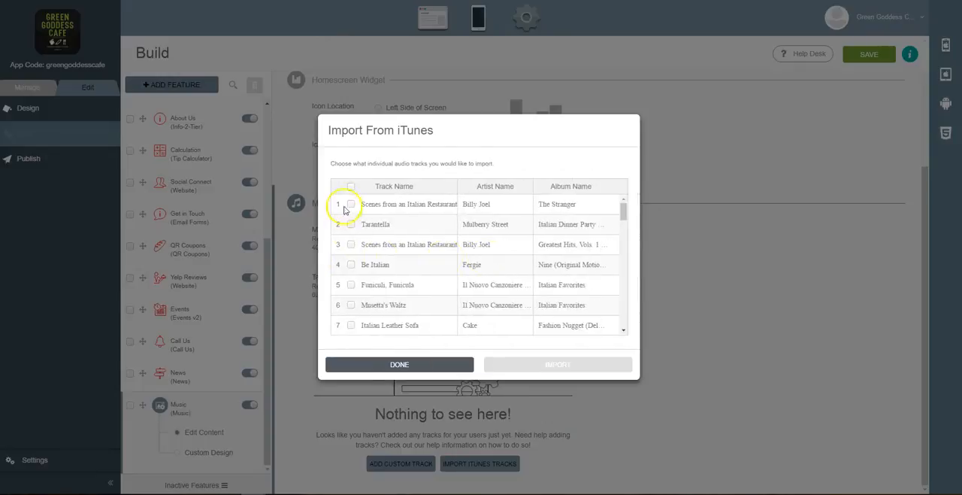
Step: Tick tracks 1–10, including Tarantella and Be Italian, import them, and close the dialog
{"action": "left_click", "coordinate": [351, 203]}
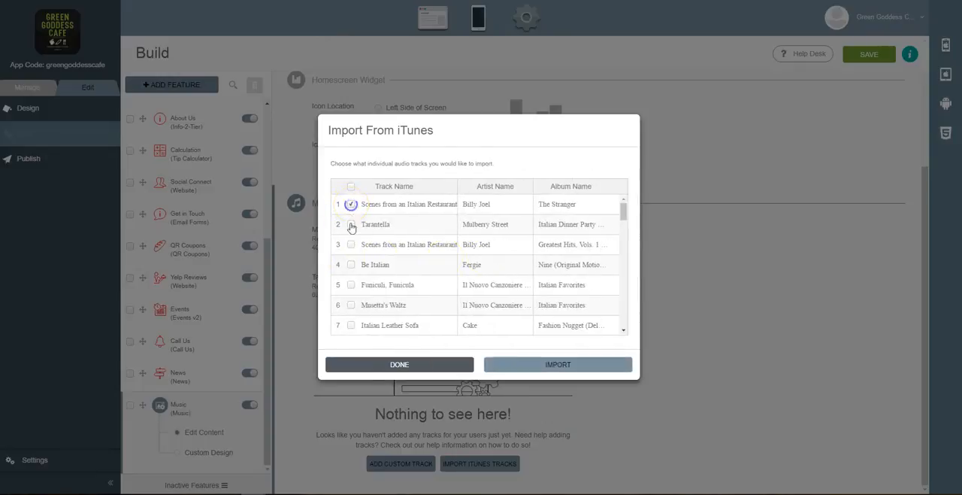
{"action": "left_click", "coordinate": [351, 224]}
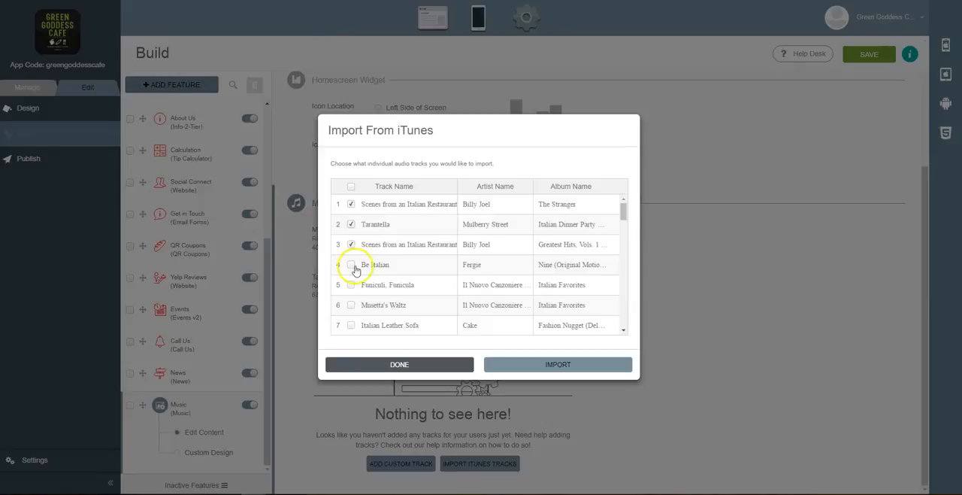
{"action": "left_click", "coordinate": [351, 264]}
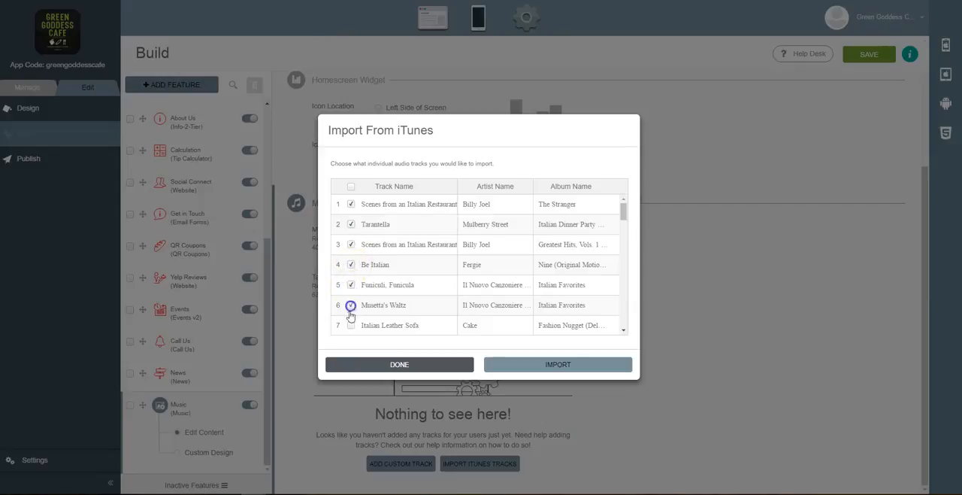
{"action": "scroll", "scroll_direction": "down", "scroll_amount": 3}
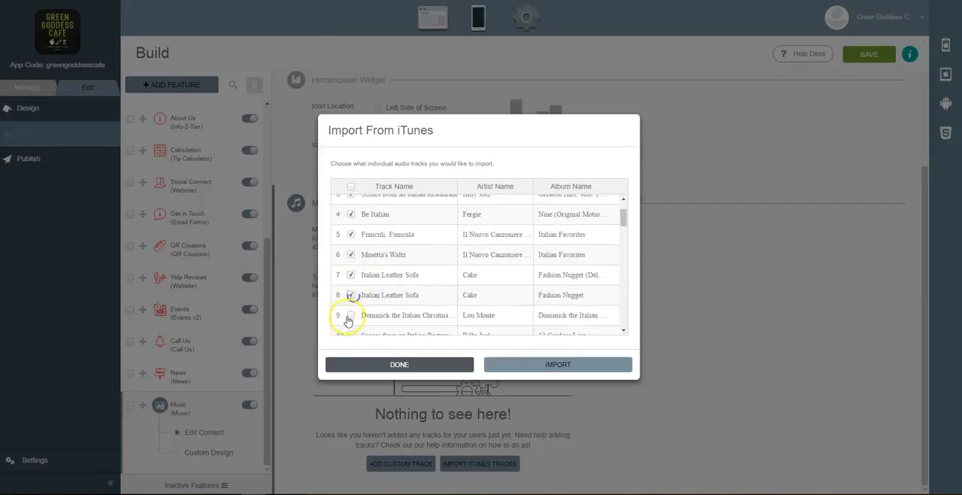
{"action": "scroll", "scroll_direction": "down", "scroll_amount": 3}
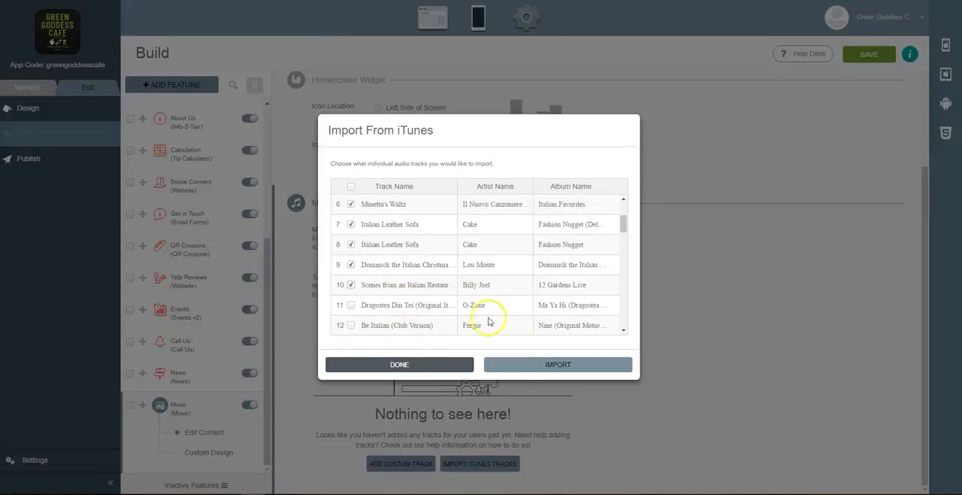
{"action": "left_click", "coordinate": [558, 363]}
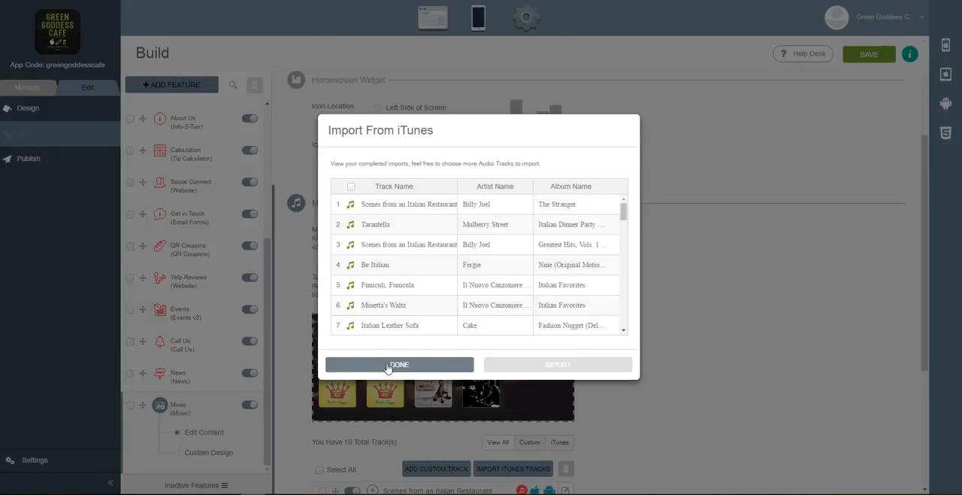
{"action": "left_click", "coordinate": [399, 365]}
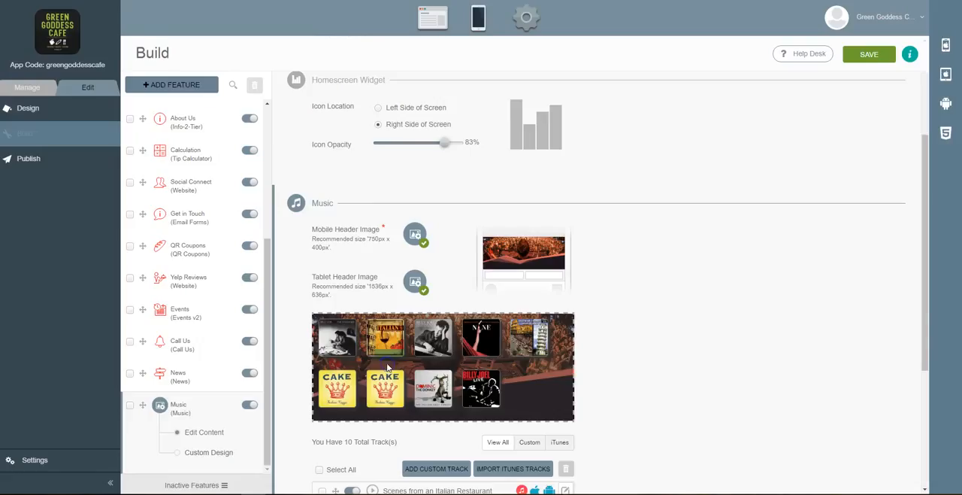
Step: Save the Music editor changes and launch the phone preview
{"action": "scroll", "scroll_direction": "down", "scroll_amount": 3}
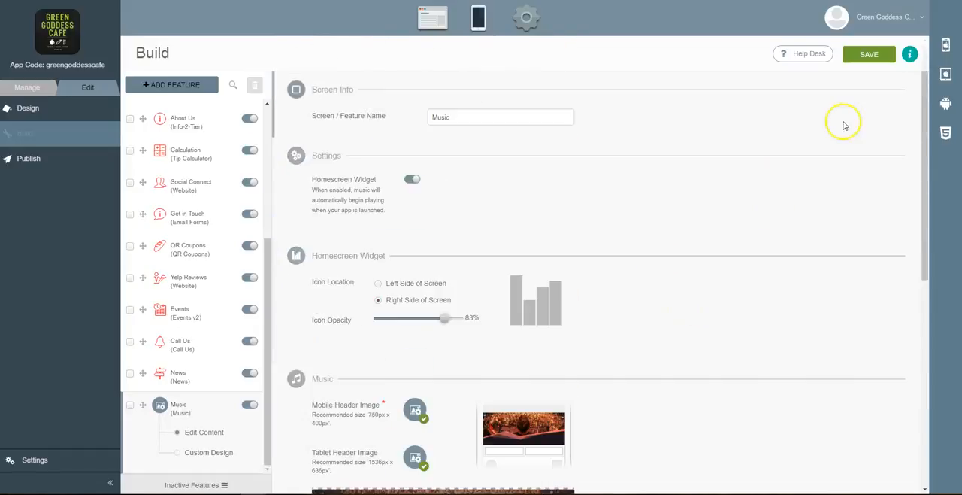
{"action": "left_click", "coordinate": [869, 54]}
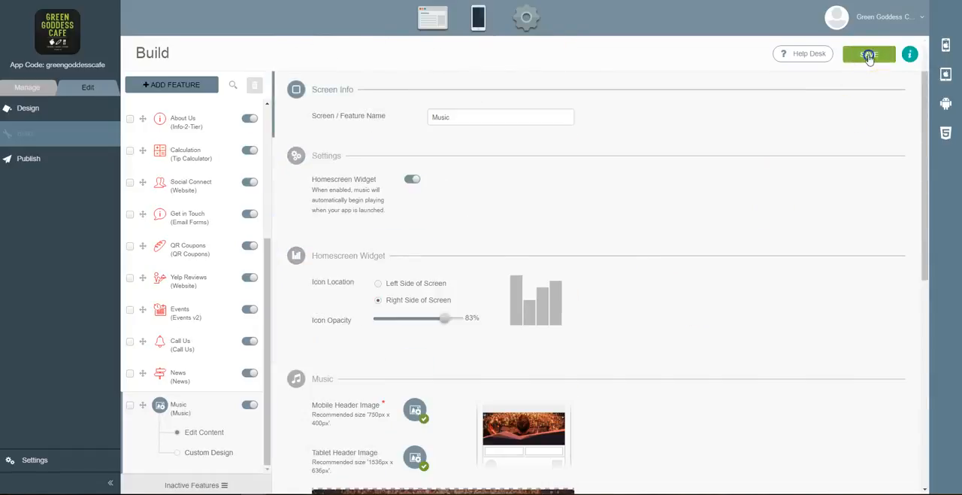
{"action": "left_click", "coordinate": [868, 54]}
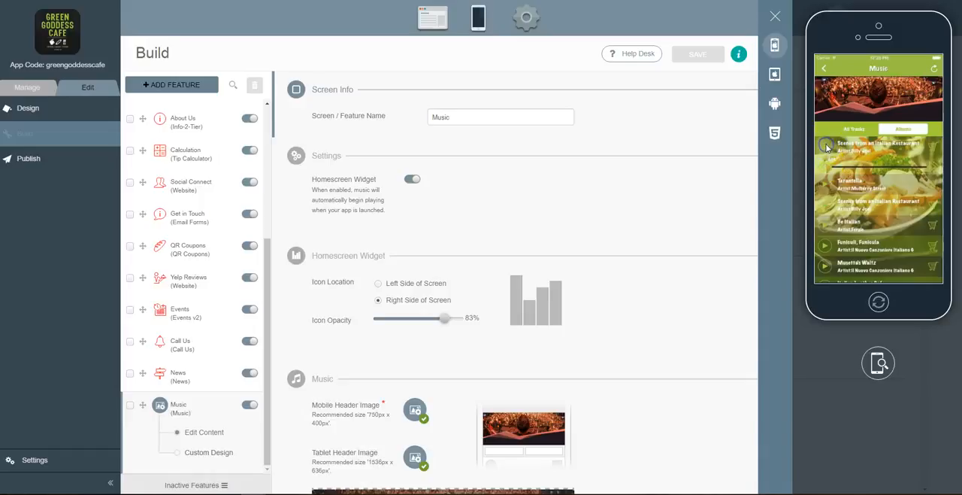
{"action": "mouse_move", "coordinate": [889, 169]}
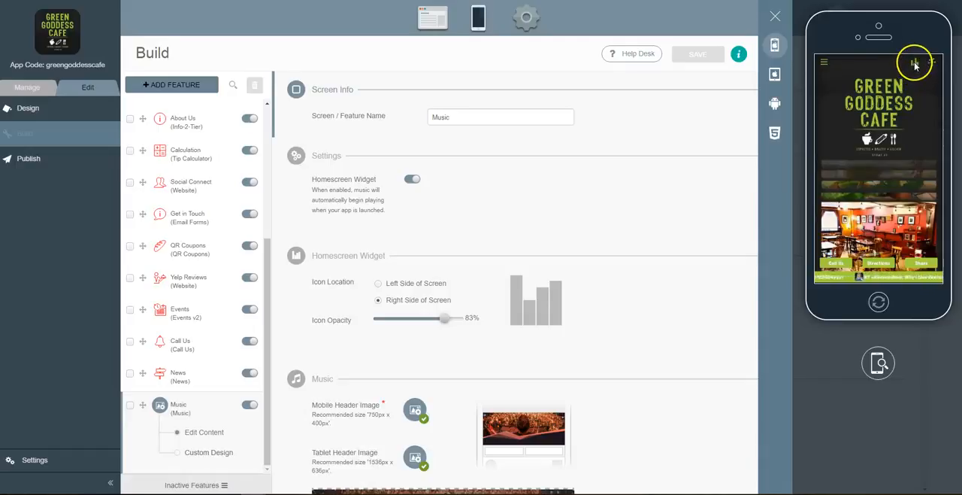
Step: In the phone preview, open Music, switch to Albums, dismiss the Safari alert, and tap Back
{"action": "left_click", "coordinate": [915, 62]}
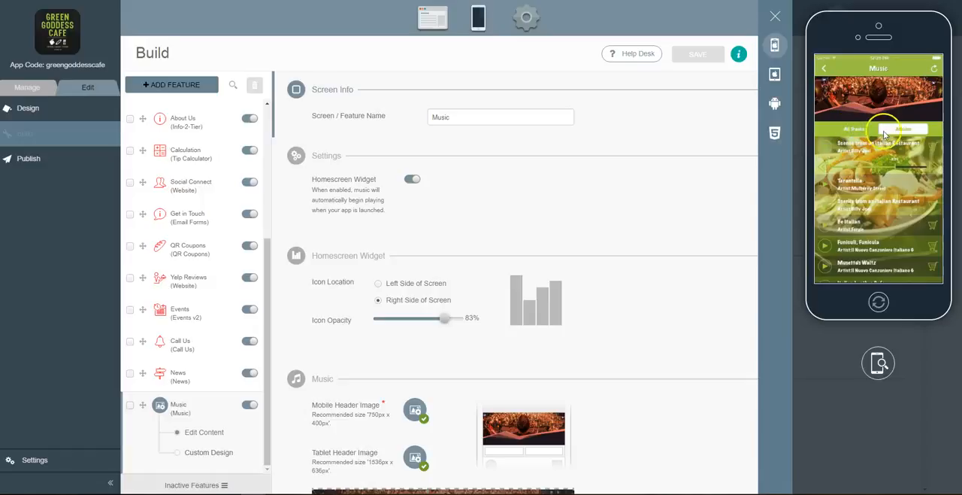
{"action": "left_click", "coordinate": [902, 128]}
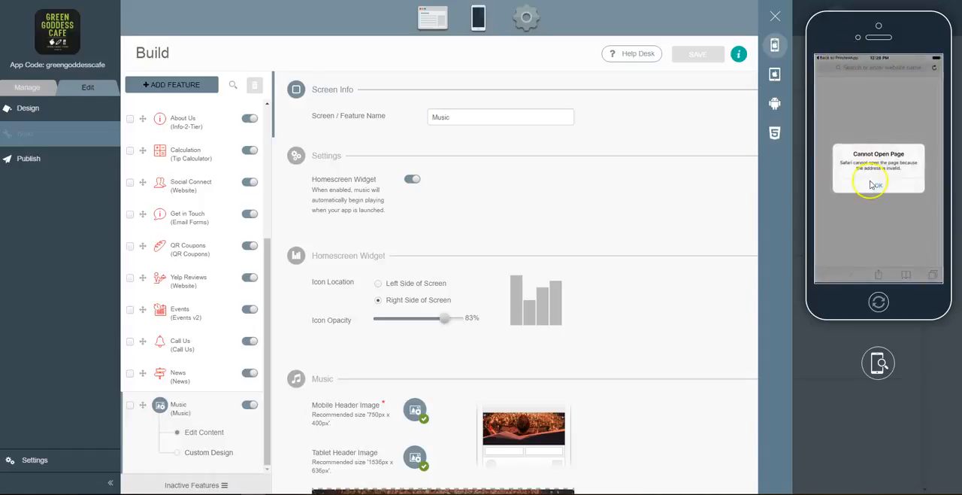
{"action": "left_click", "coordinate": [878, 185]}
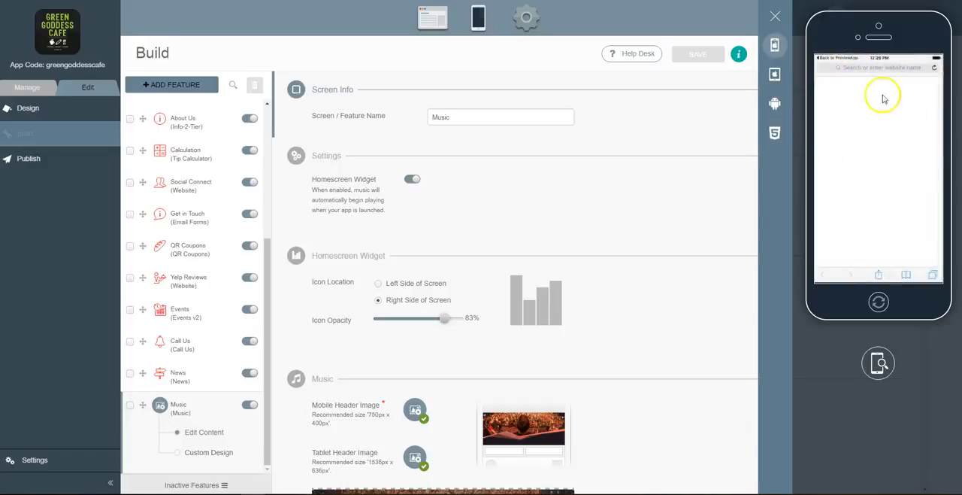
{"action": "mouse_move", "coordinate": [845, 61]}
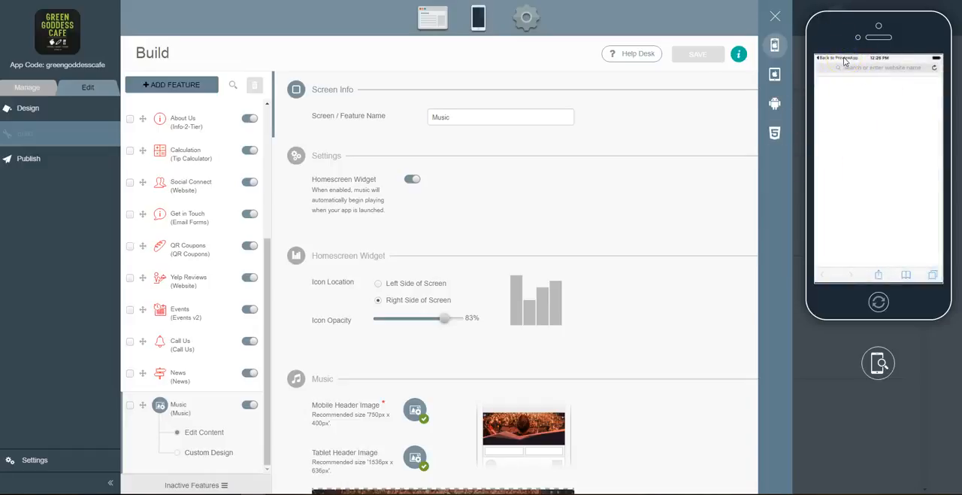
{"action": "left_click", "coordinate": [872, 67]}
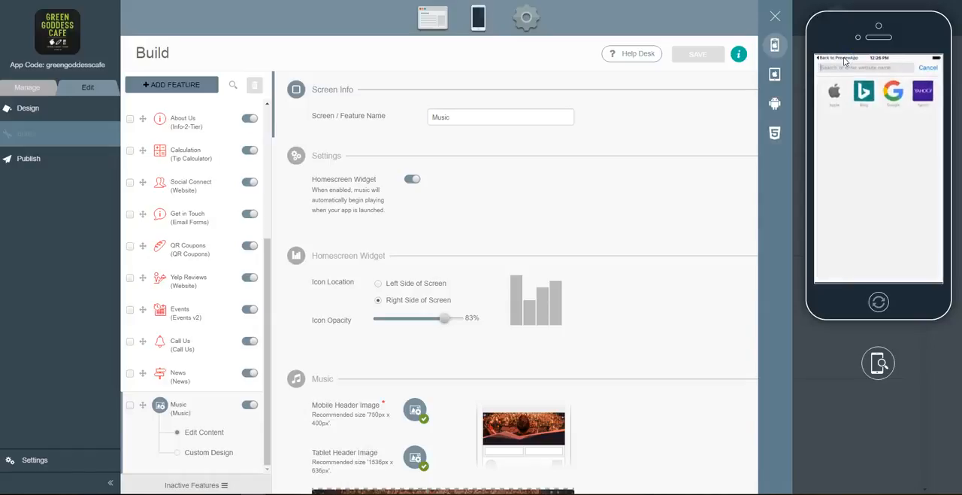